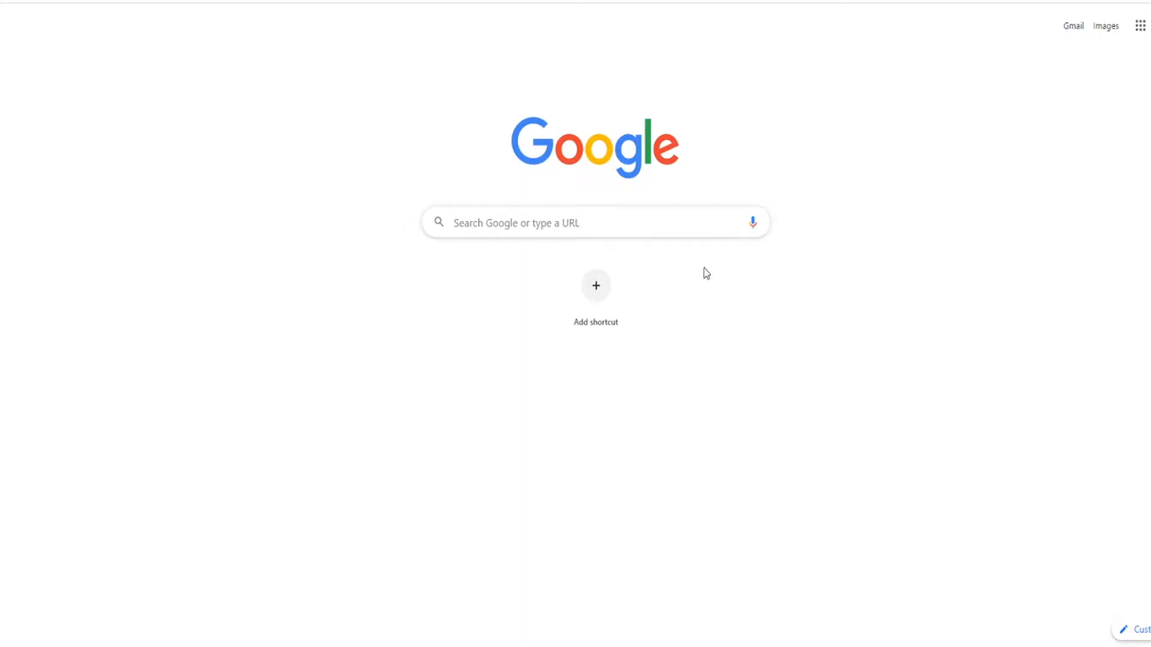
Search Google for 'mcpedl'.
left_click(594, 222)
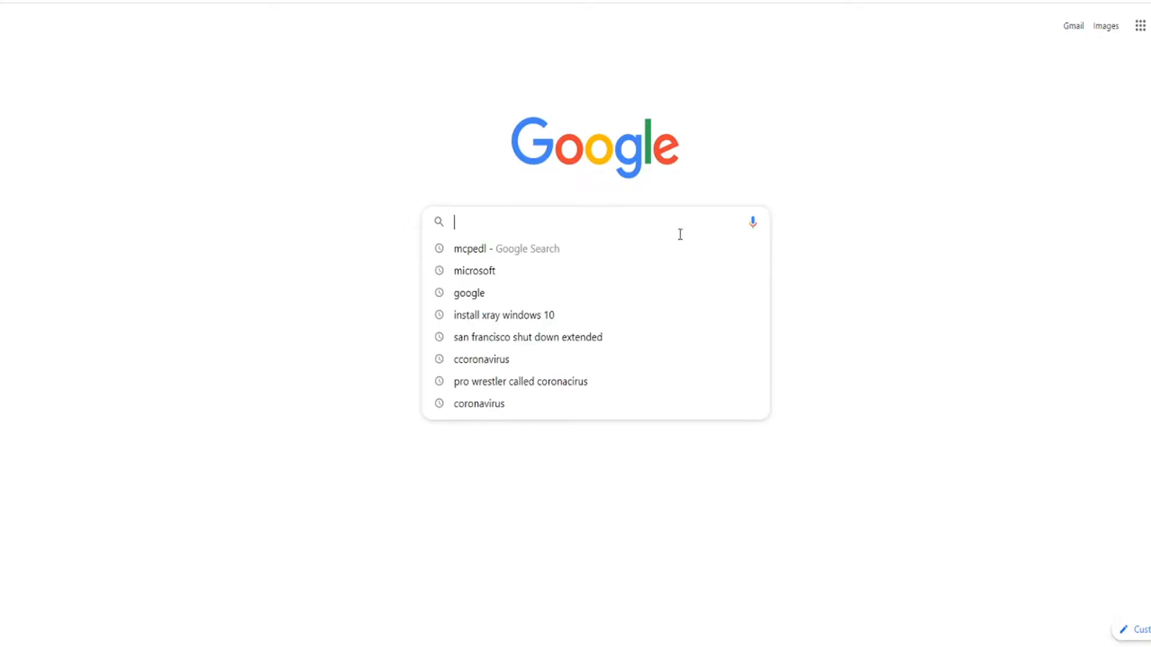
type("mcpedl")
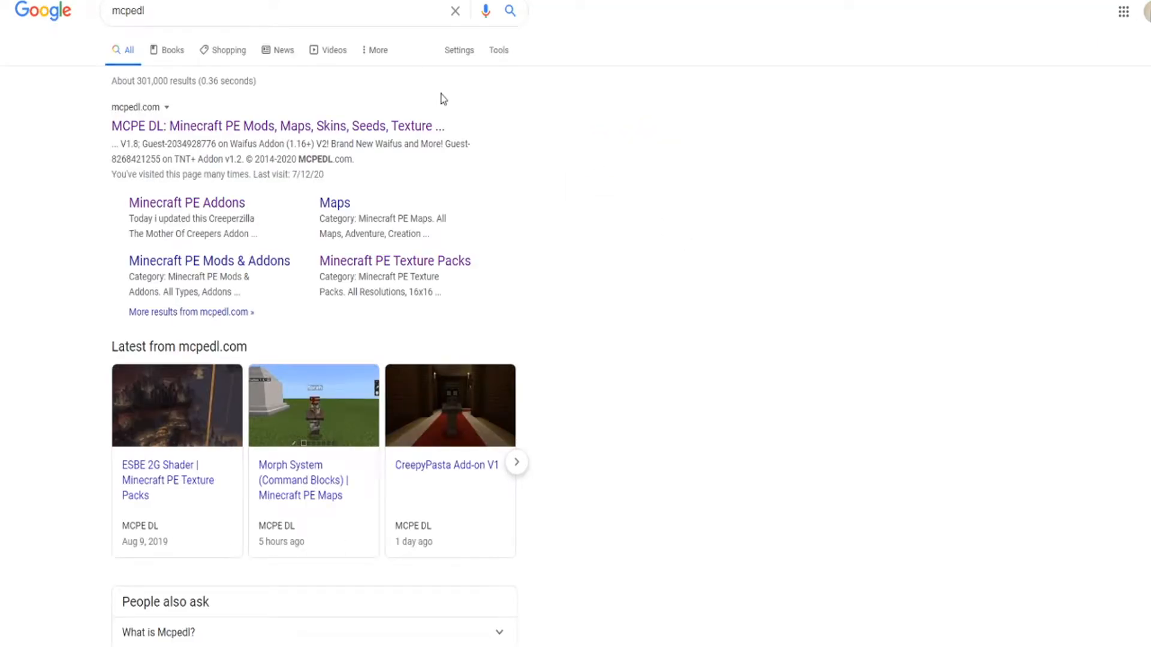
Open mcpedl.com and search the site for 'xray'.
left_click(277, 125)
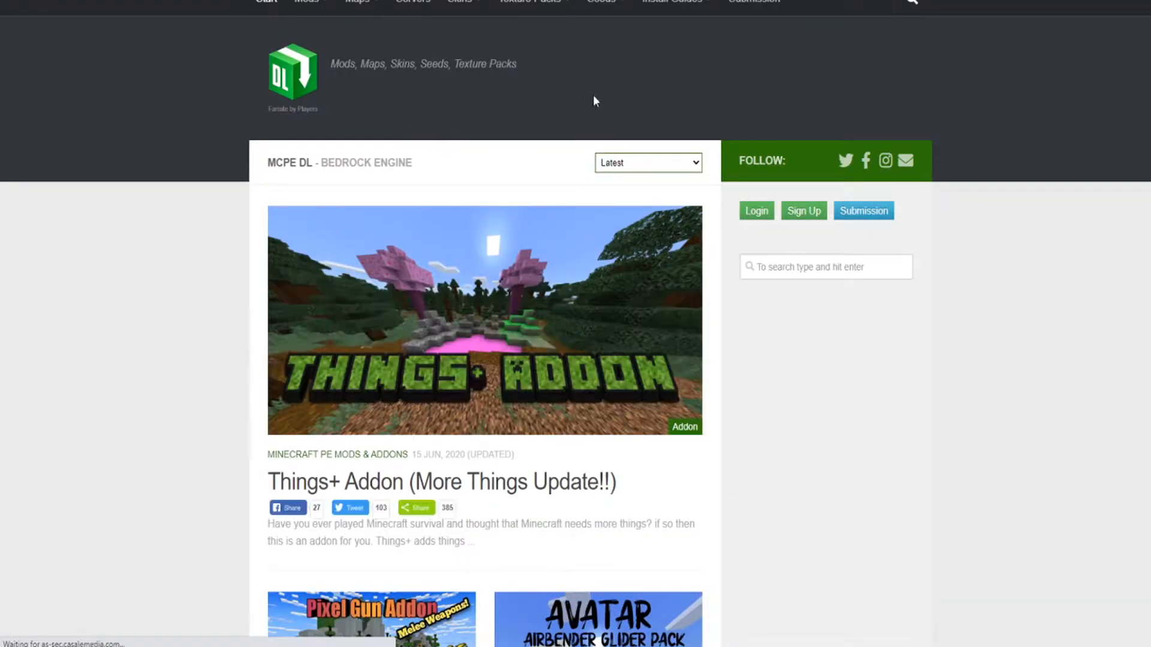
left_click(910, 2)
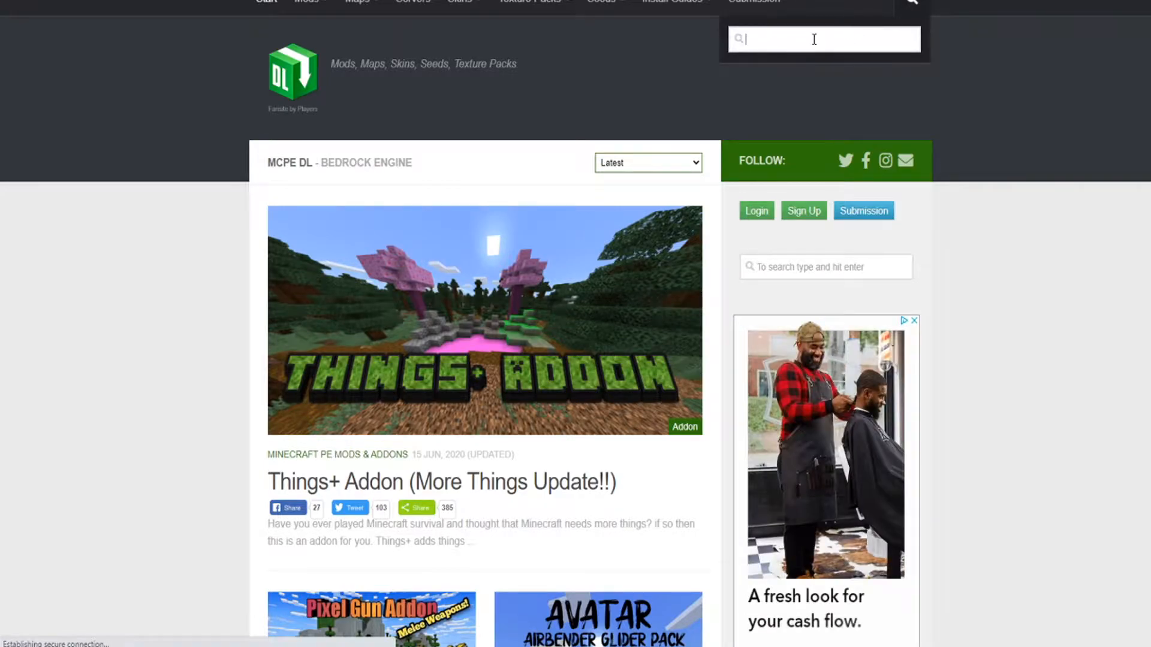
type("xray")
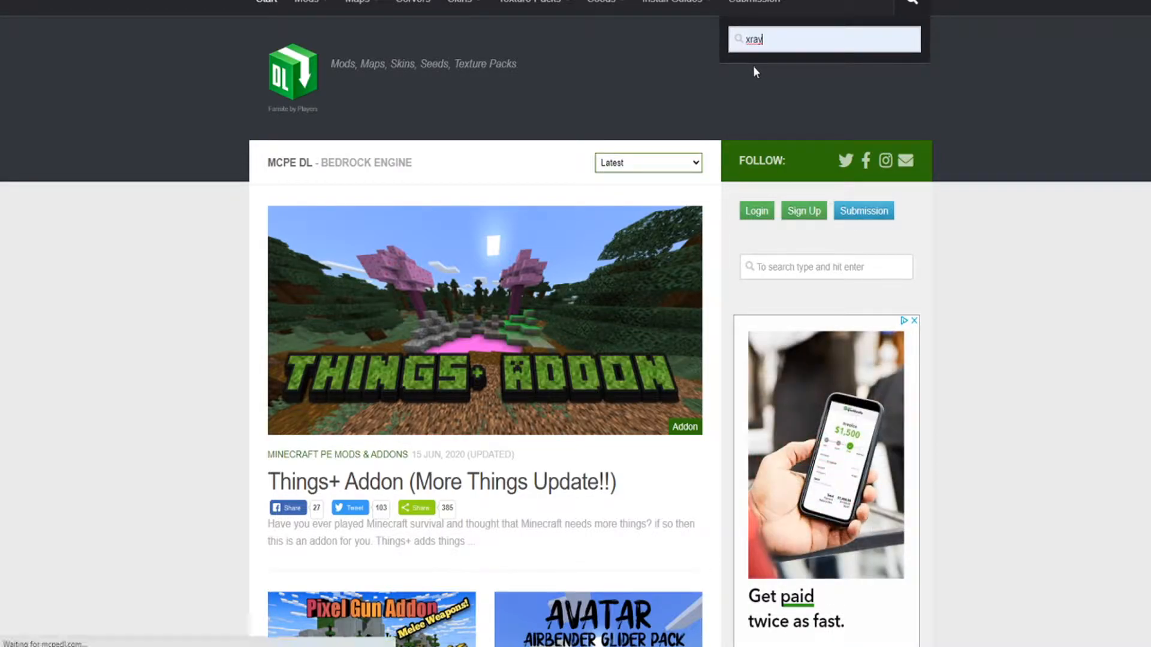
key("Enter")
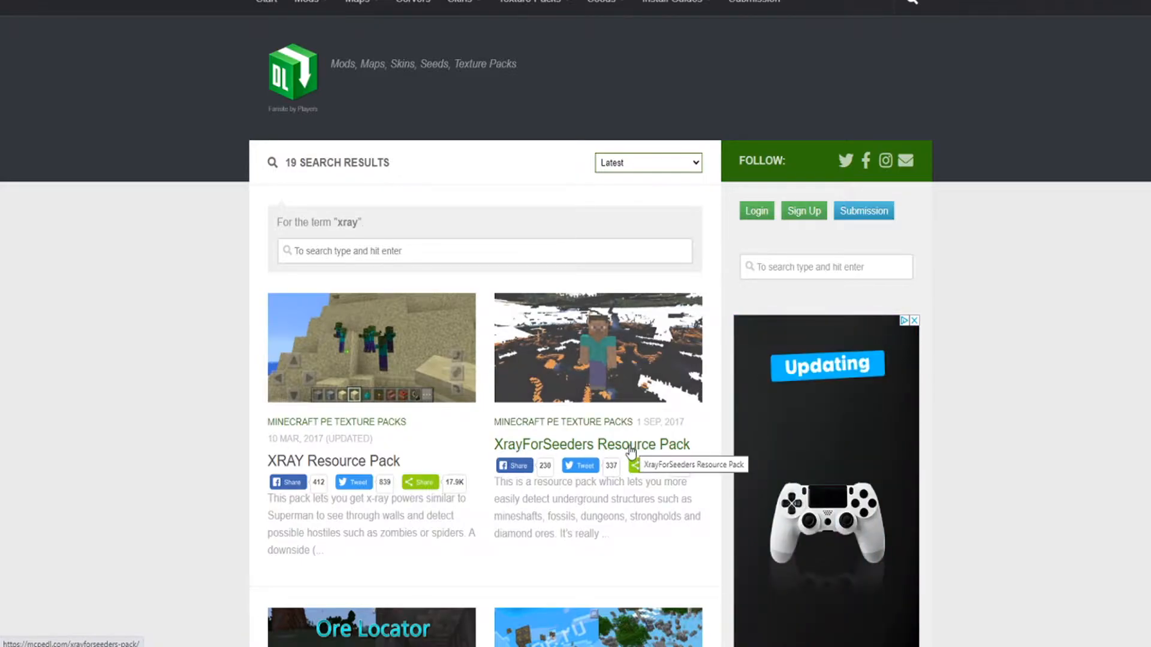
Open the XrayForSeeders Resource Pack page and scroll down to its Installation downloads.
left_click(591, 445)
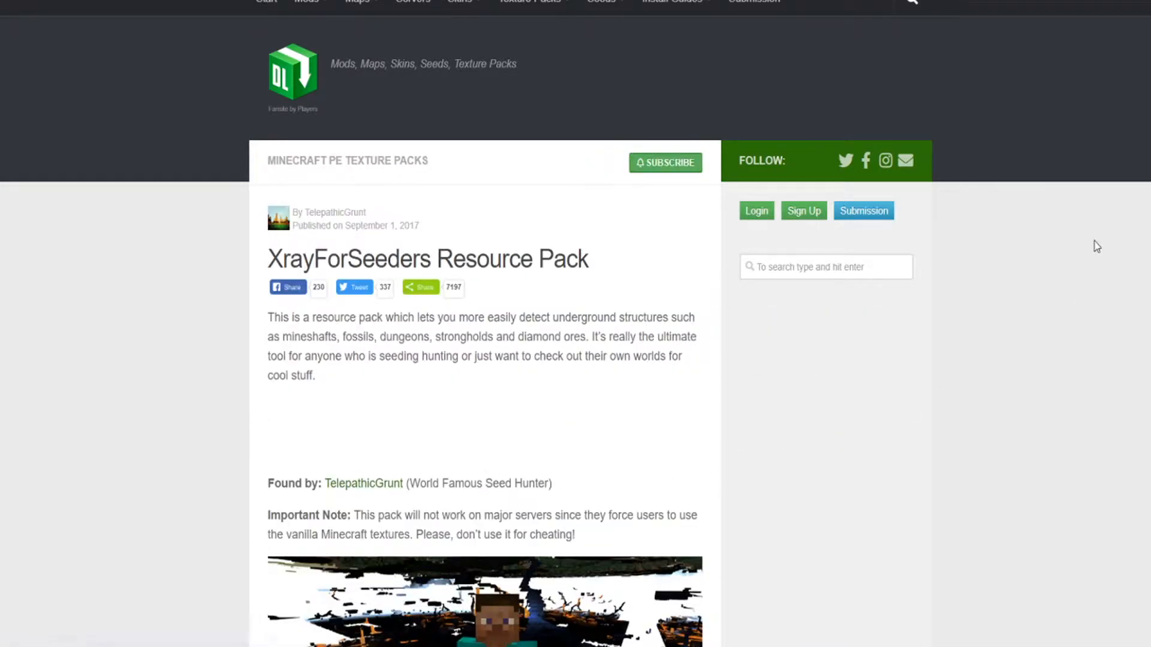
scroll("down", 3)
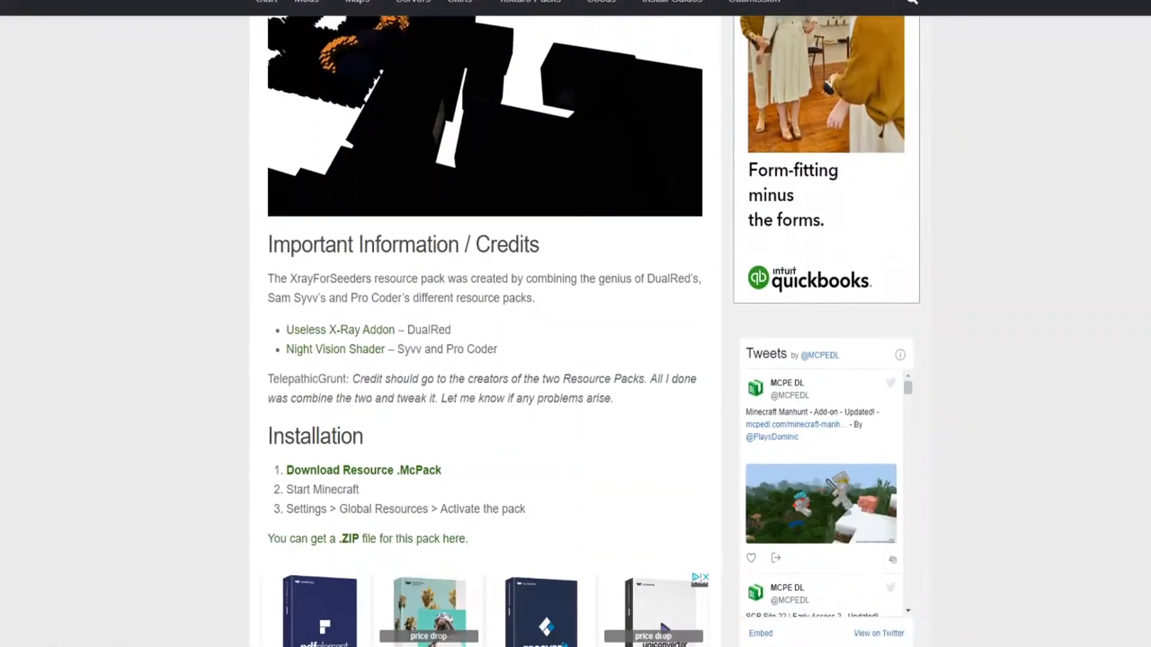
scroll("down", 3)
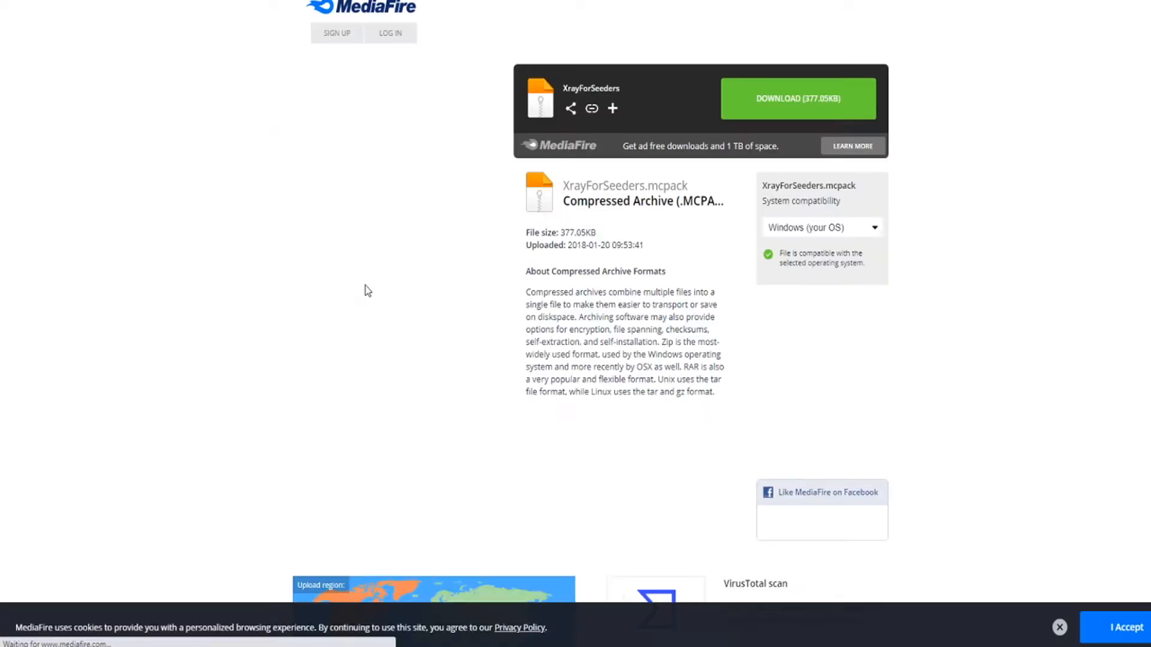
Download XrayForSeeders.mcpack from MediaFire and open it from the download bar.
left_click(798, 99)
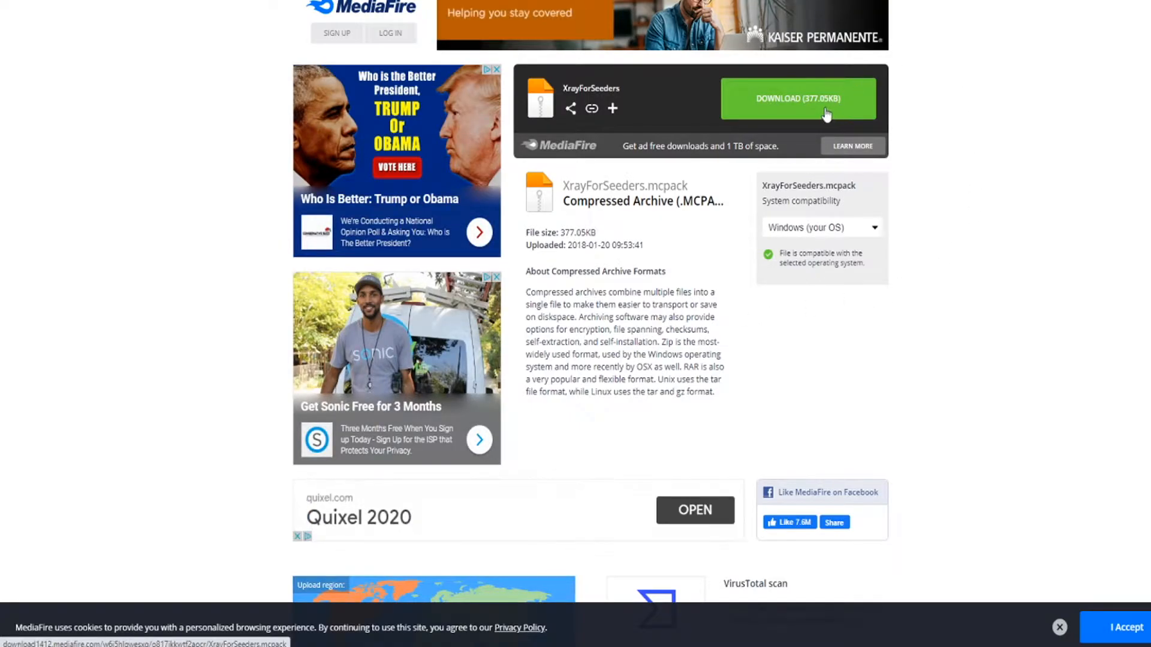
left_click(798, 98)
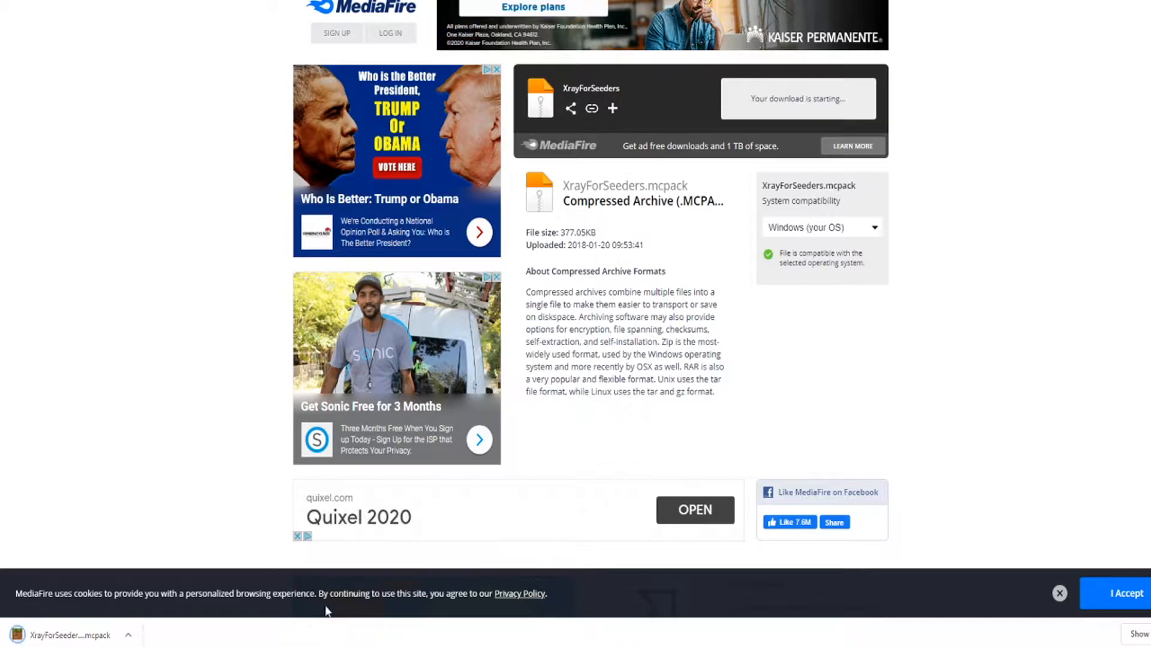
left_click(128, 635)
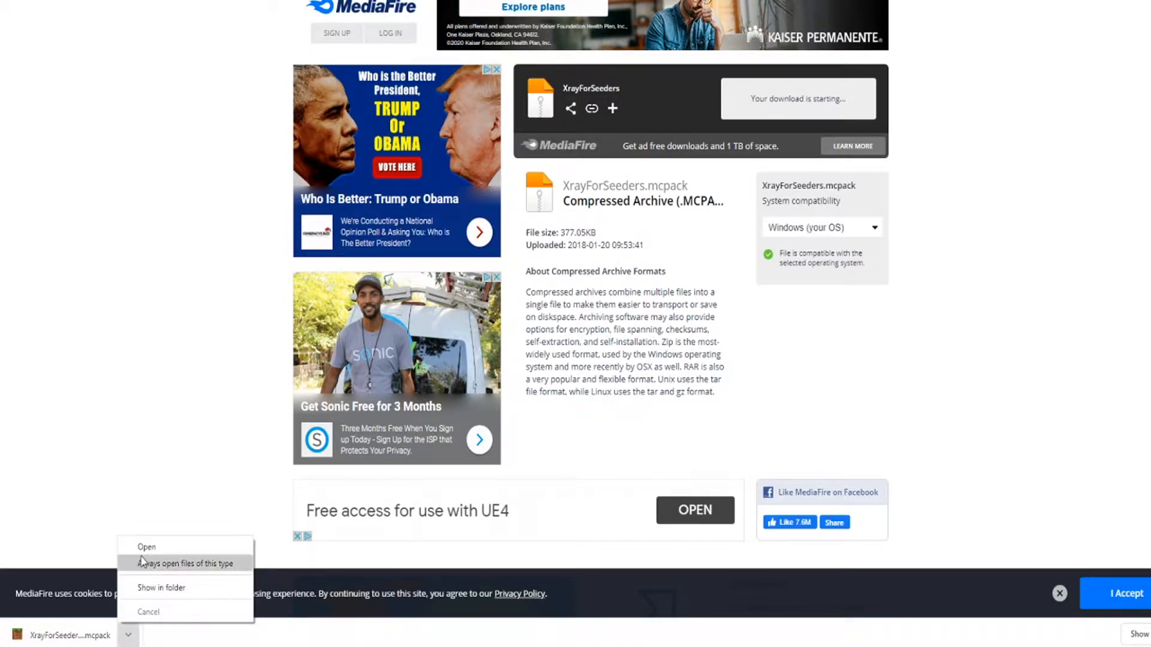
left_click(146, 547)
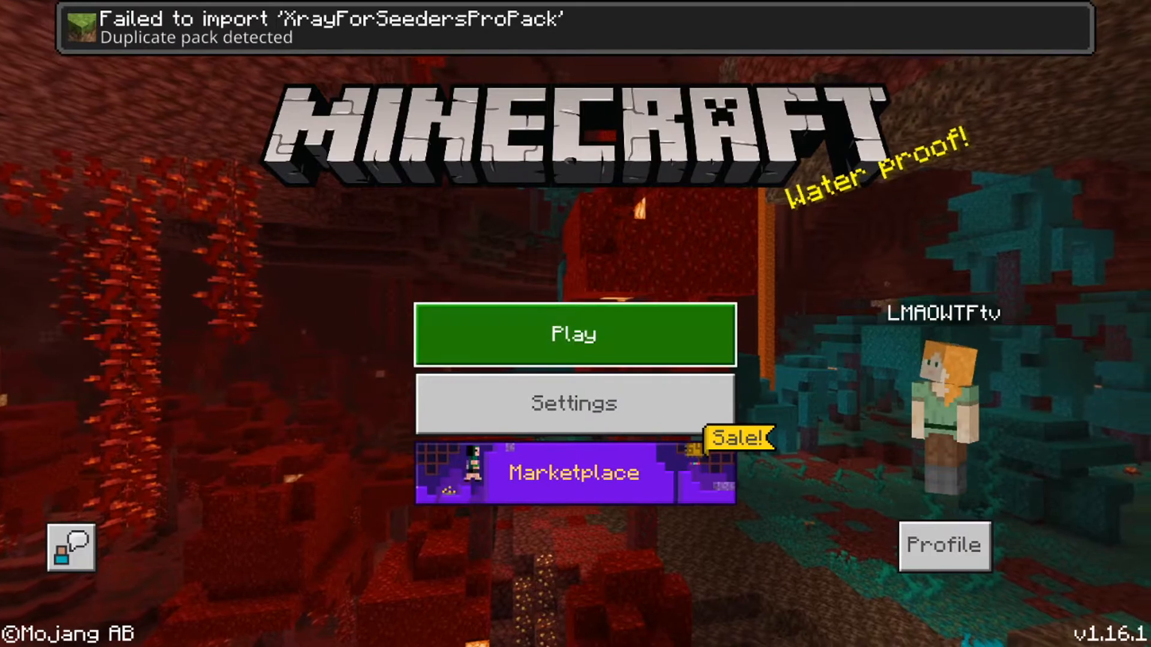
Open Settings from the Minecraft title screen after the duplicate pack notice.
left_click(575, 403)
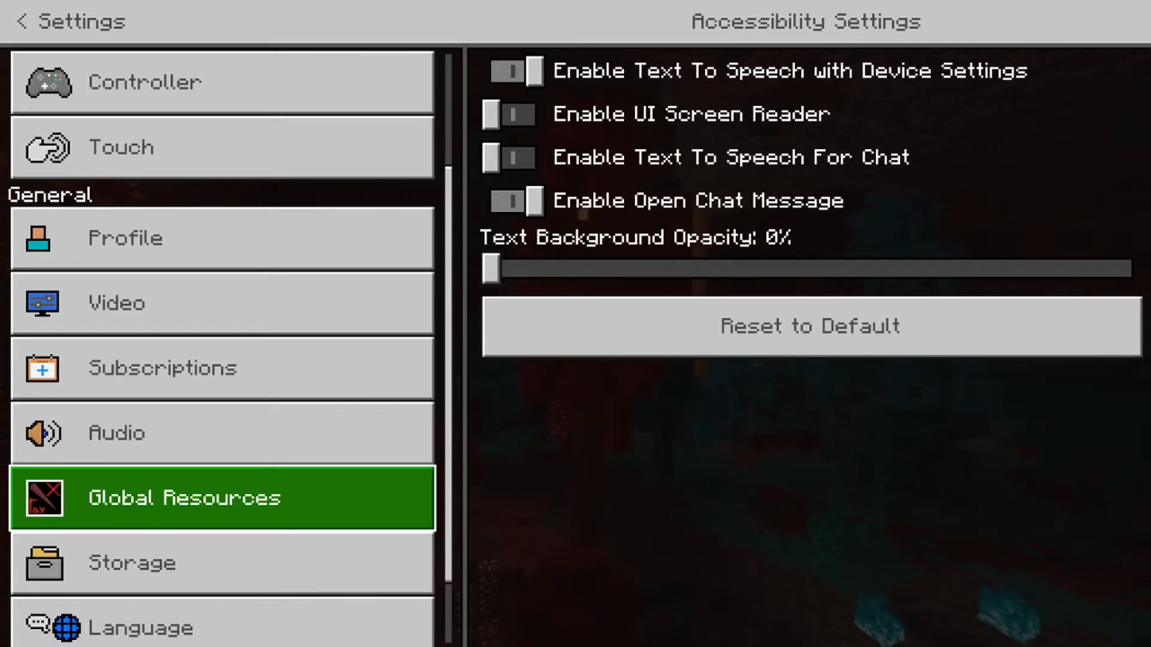
Go to the Global Resources section in Minecraft settings.
left_click(183, 498)
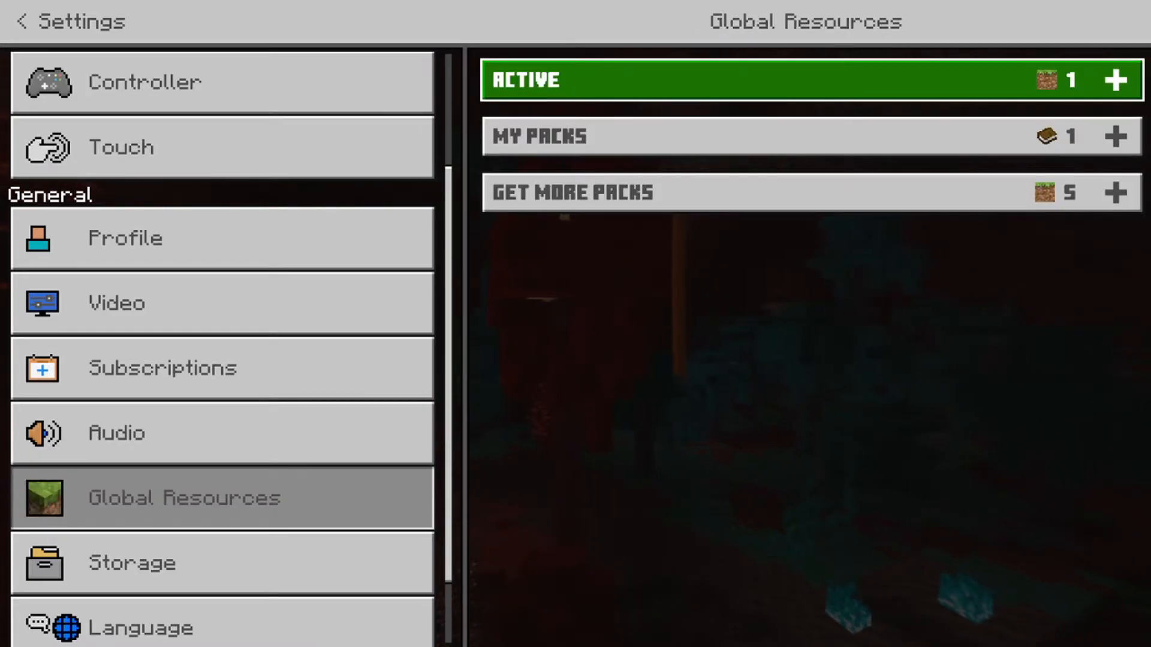